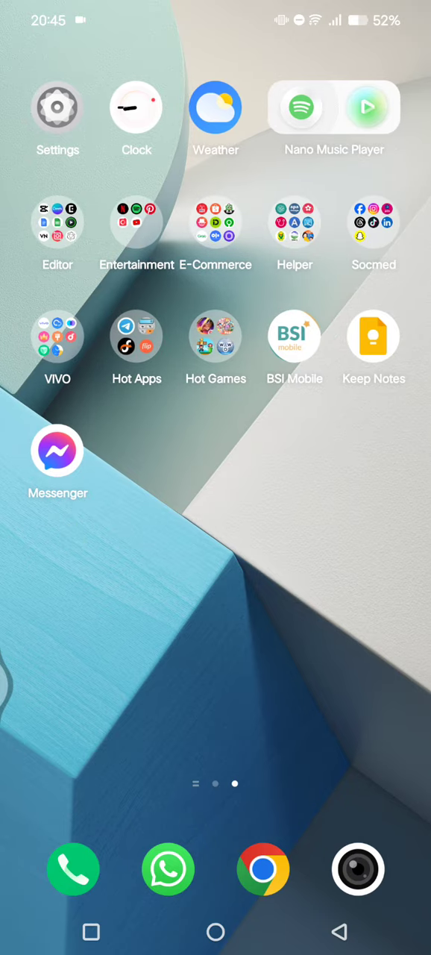
# - Launch Settings from the home screen and browse down the category list
pyautogui.click(57, 108)
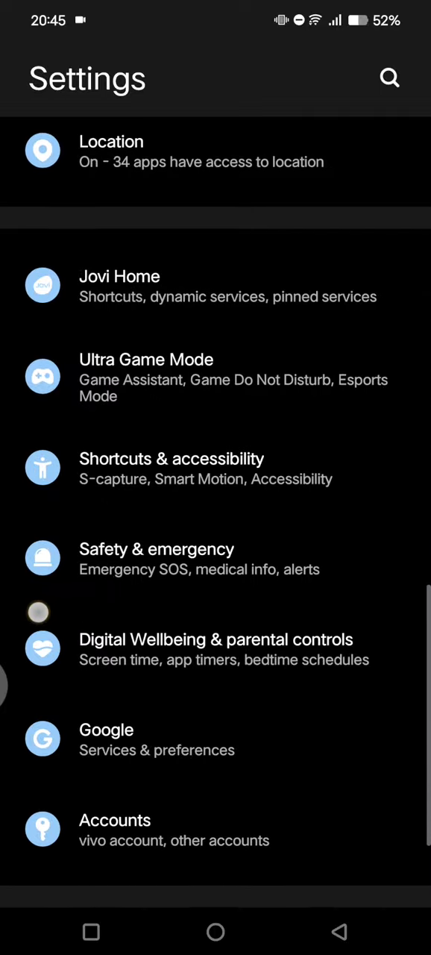
pyautogui.scroll(-3)
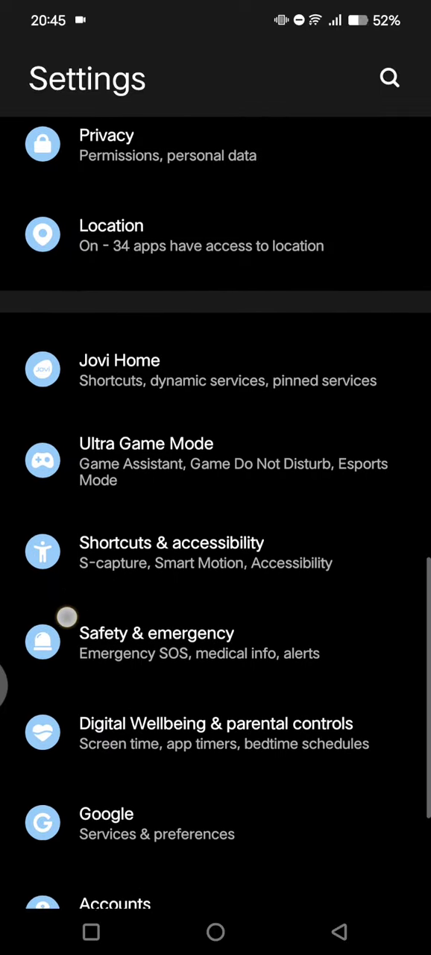
# - Enter Shortcuts & accessibility and reveal its multitasking options
pyautogui.click(172, 553)
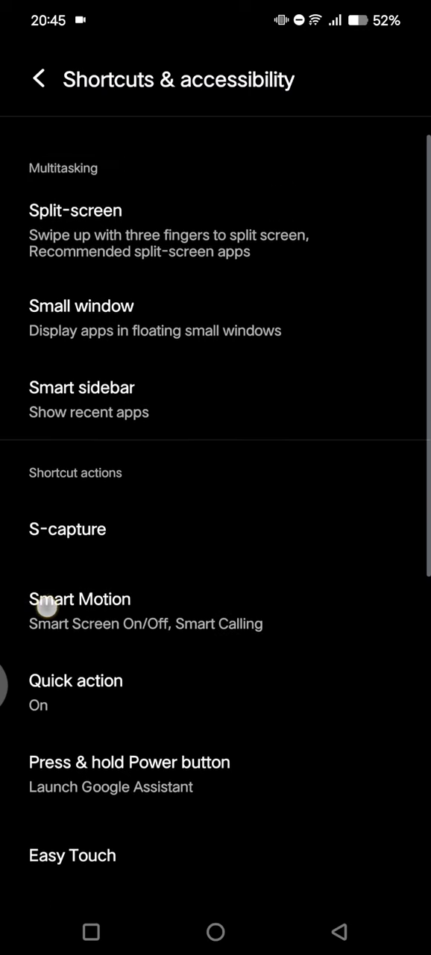
pyautogui.scroll(-3)
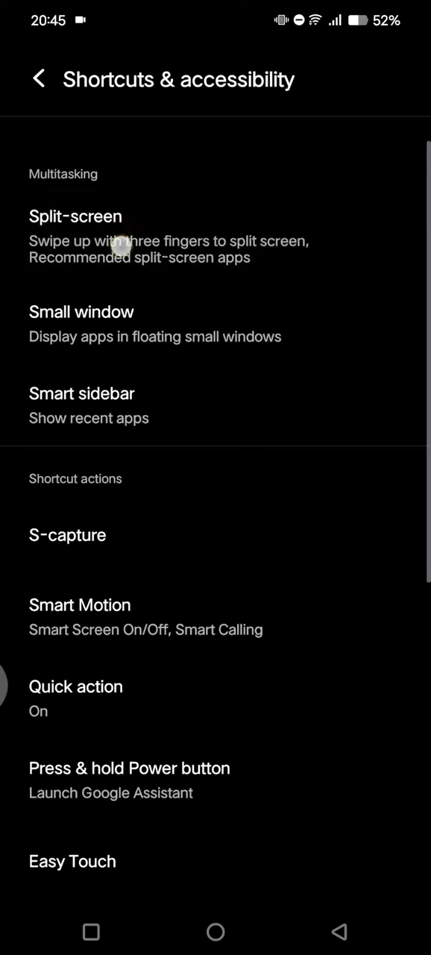
# - Enter Split-screen settings and switch on 'Swipe up with three fingers to split screen'
pyautogui.click(77, 217)
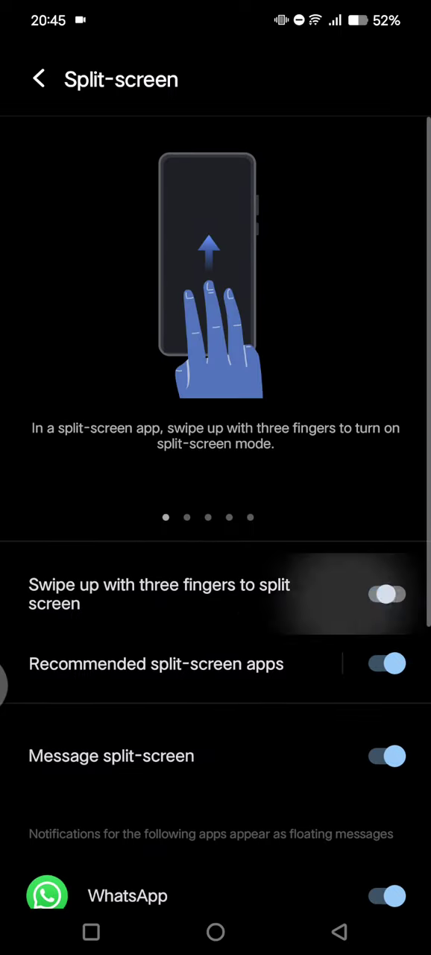
pyautogui.click(387, 595)
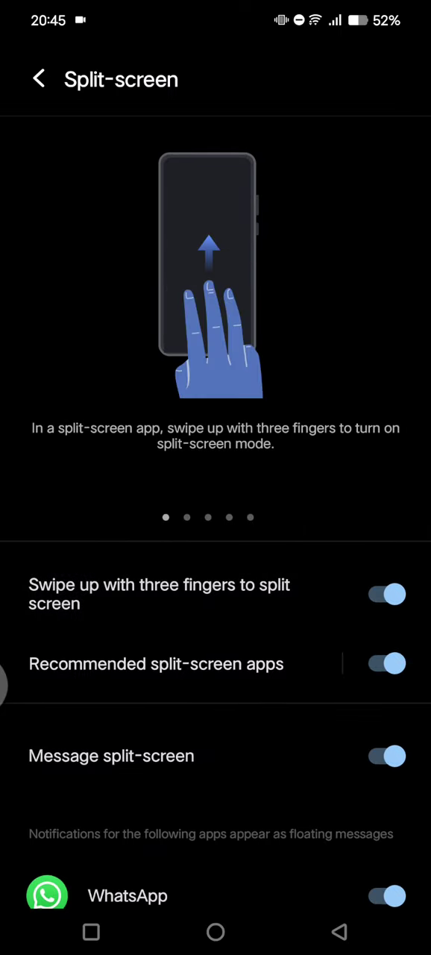
pyautogui.scroll(-3)
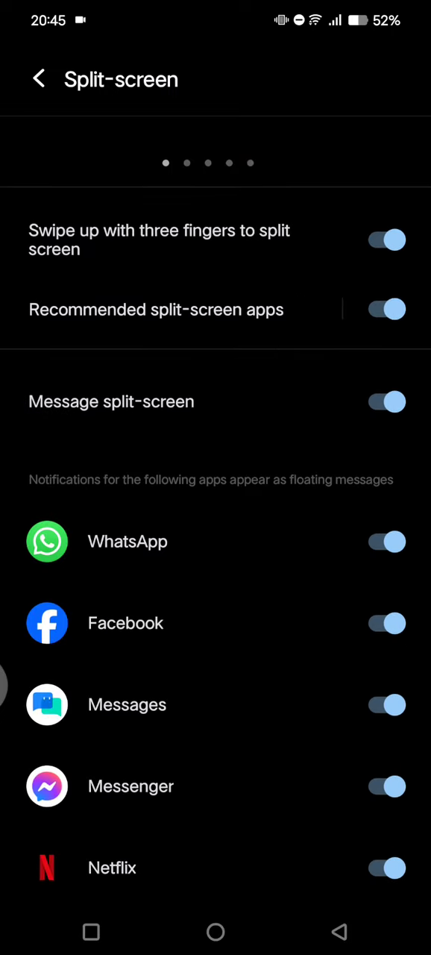
pyautogui.scroll(-3)
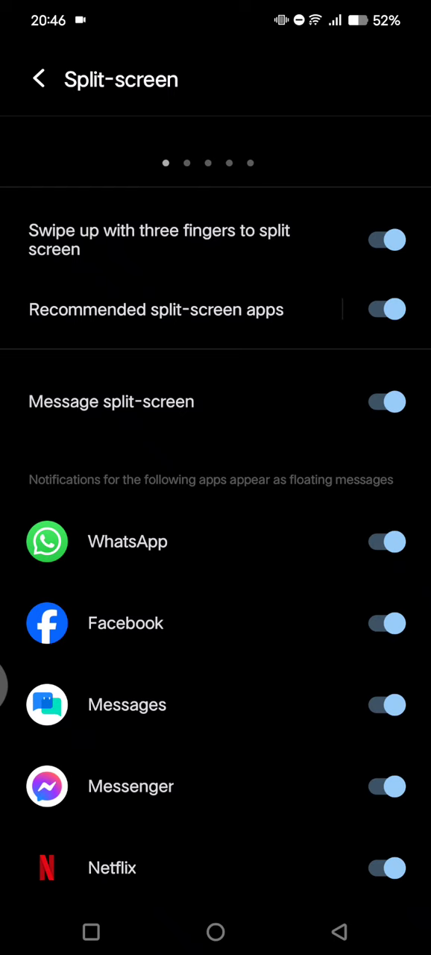
pyautogui.scroll(-3)
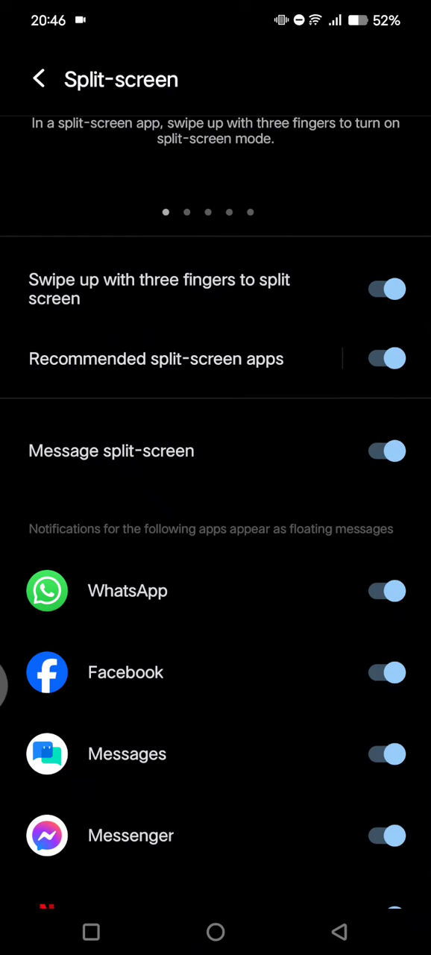
pyautogui.scroll(-3)
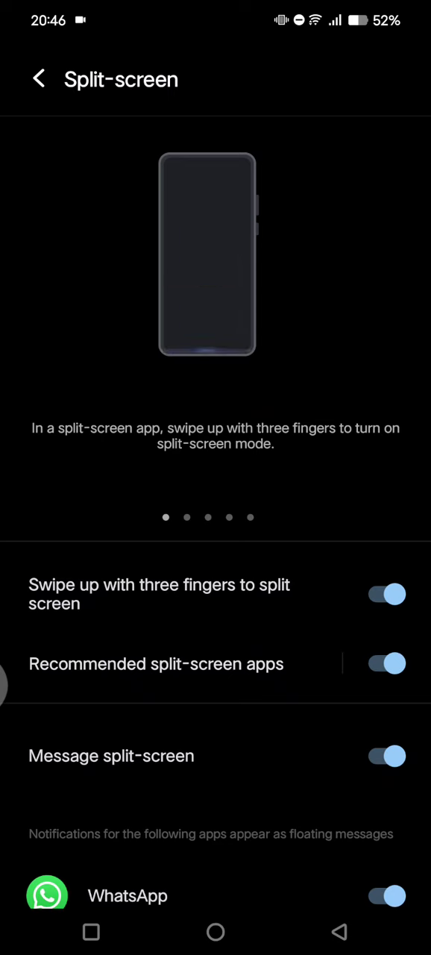
pyautogui.scroll(-3)
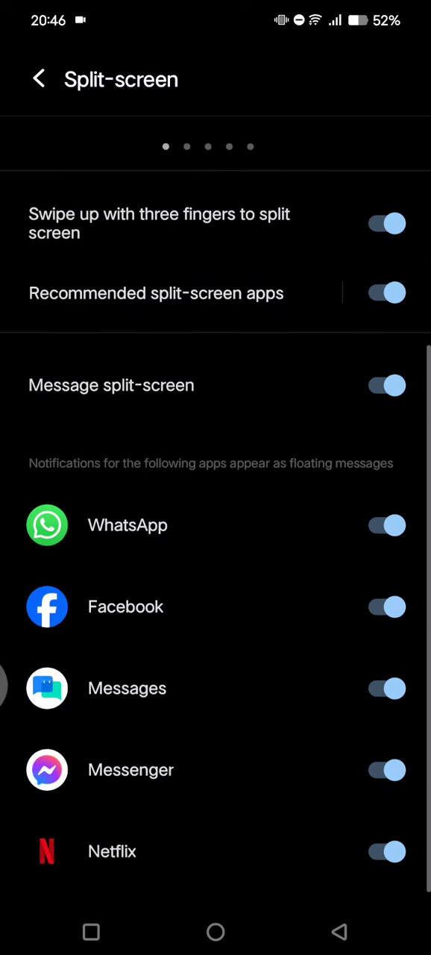